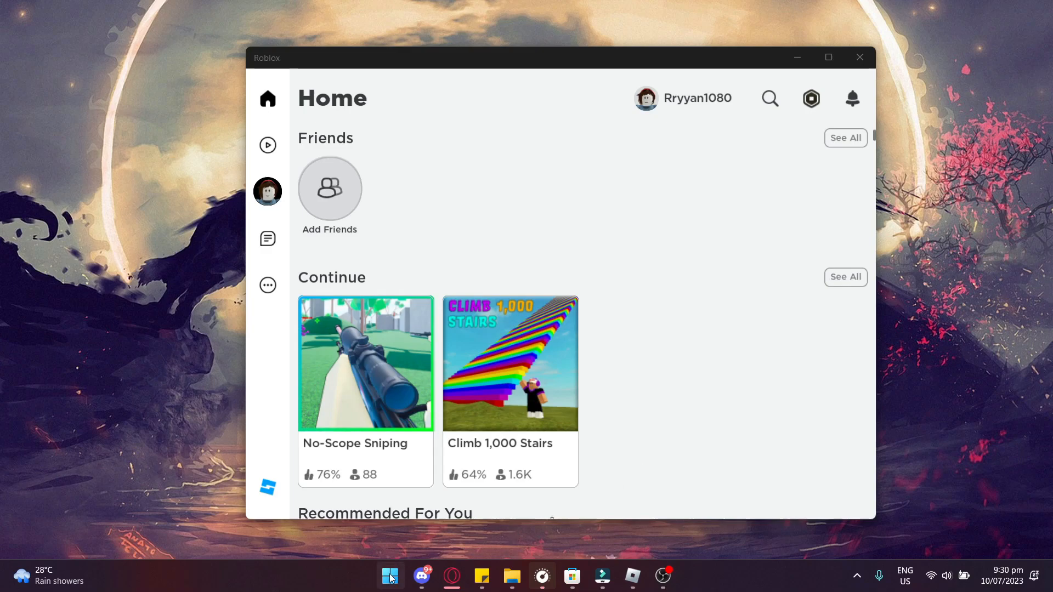
pyautogui.moveTo(435, 540)
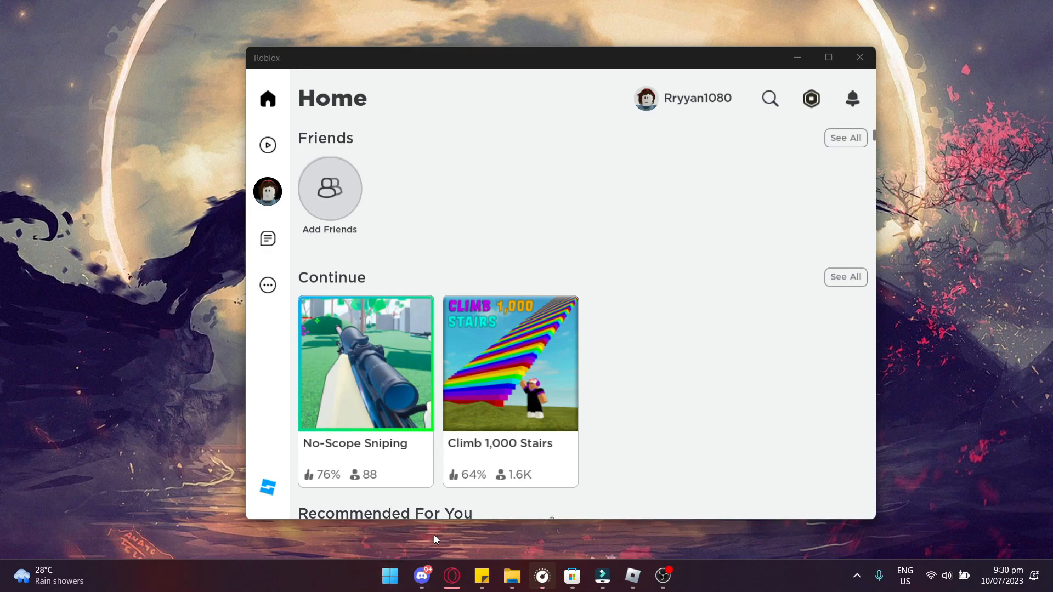
# Bring up the Windows Start menu from the taskbar
pyautogui.click(390, 576)
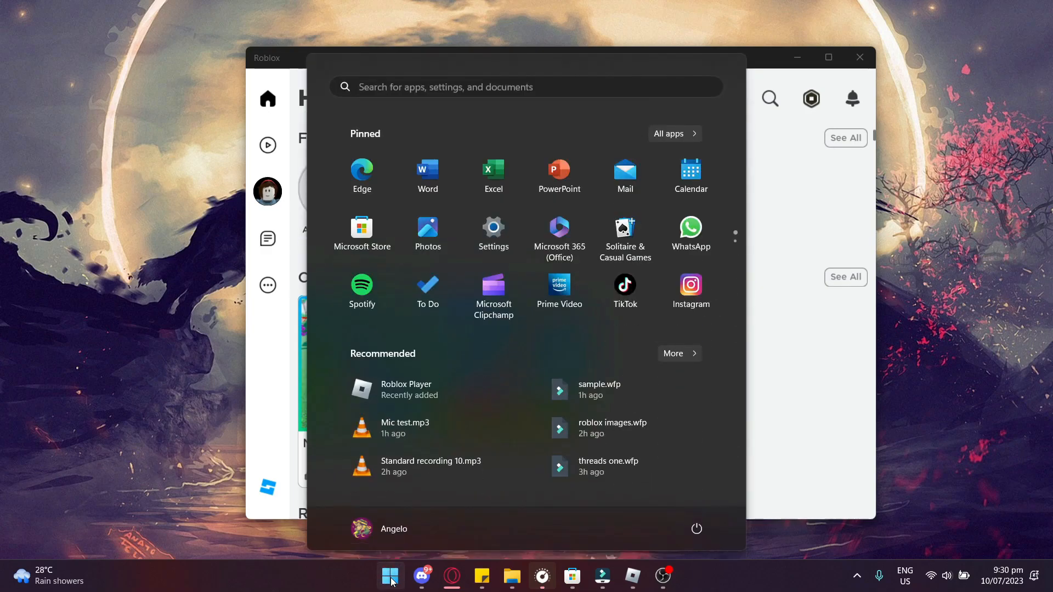
pyautogui.moveTo(502, 242)
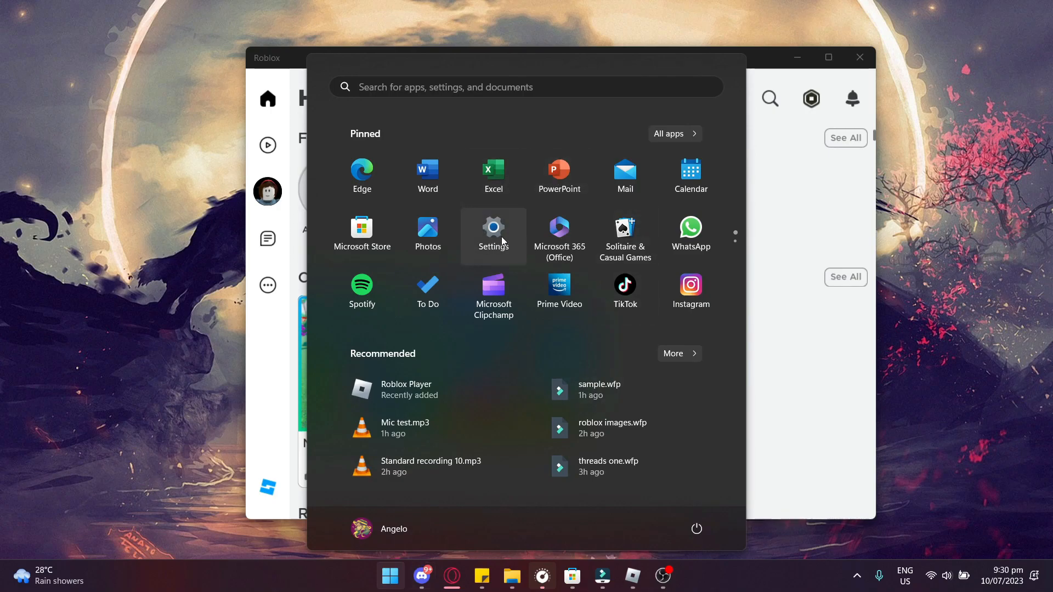
# Filter Settings' Installed apps list by 'roblox' to show Roblox and Roblox Player
pyautogui.click(493, 227)
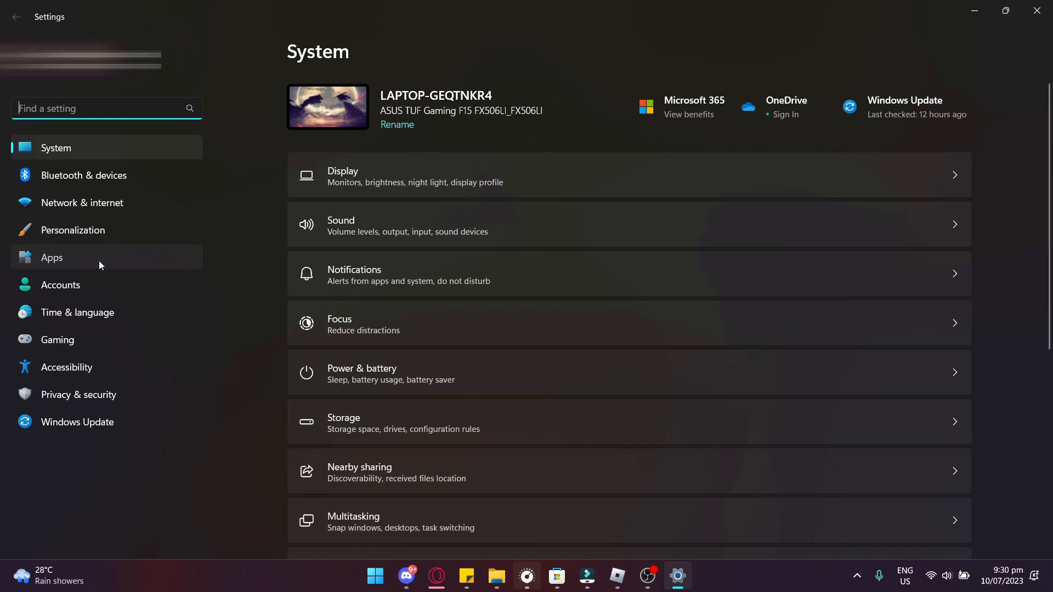
pyautogui.click(52, 257)
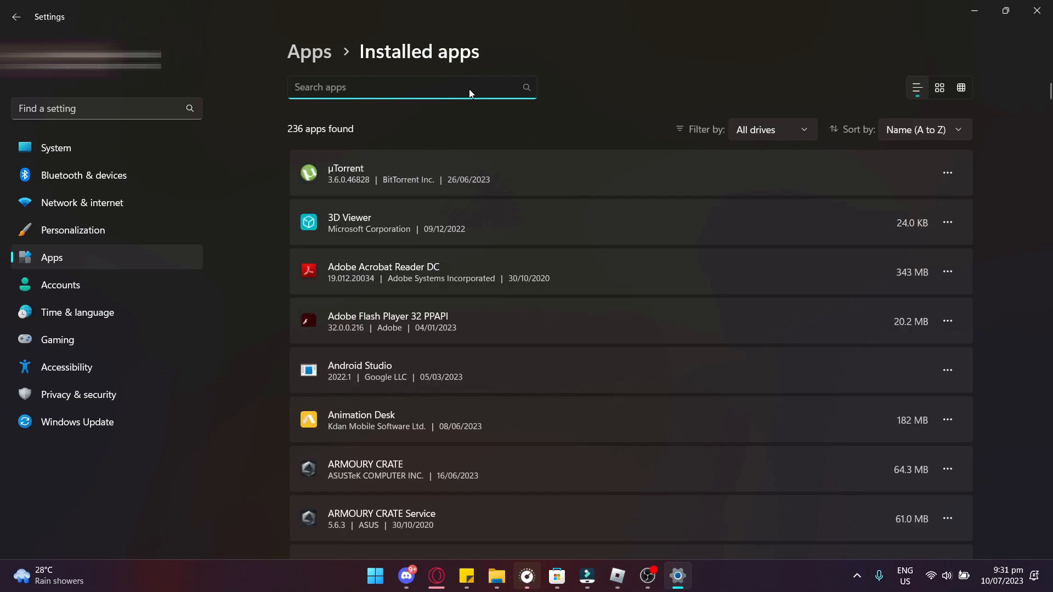
pyautogui.write('roblox')
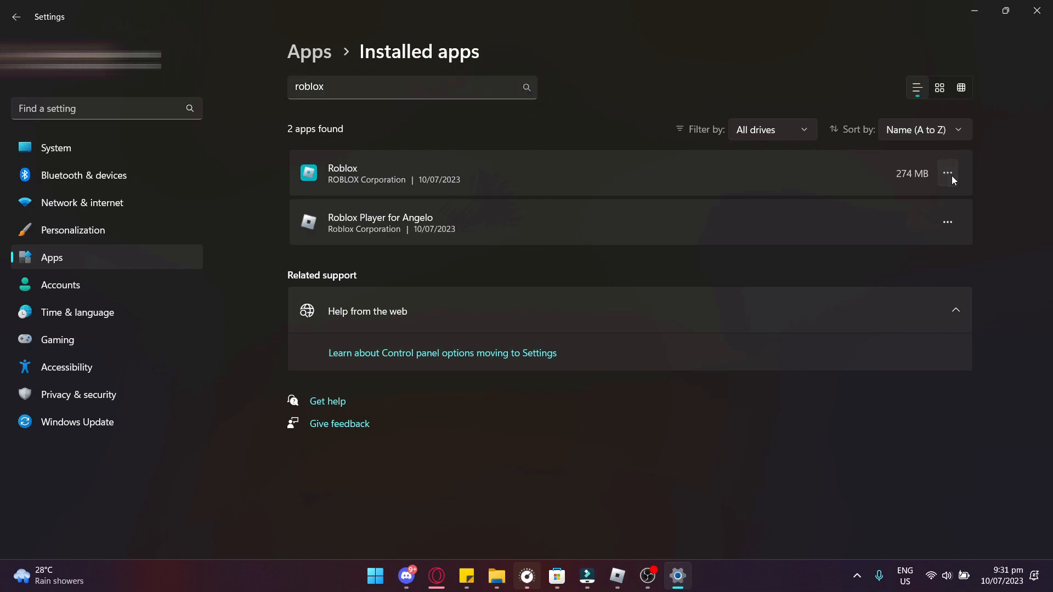
# Reset the Roblox app from its Advanced options, confirming deletion of its data
pyautogui.click(948, 173)
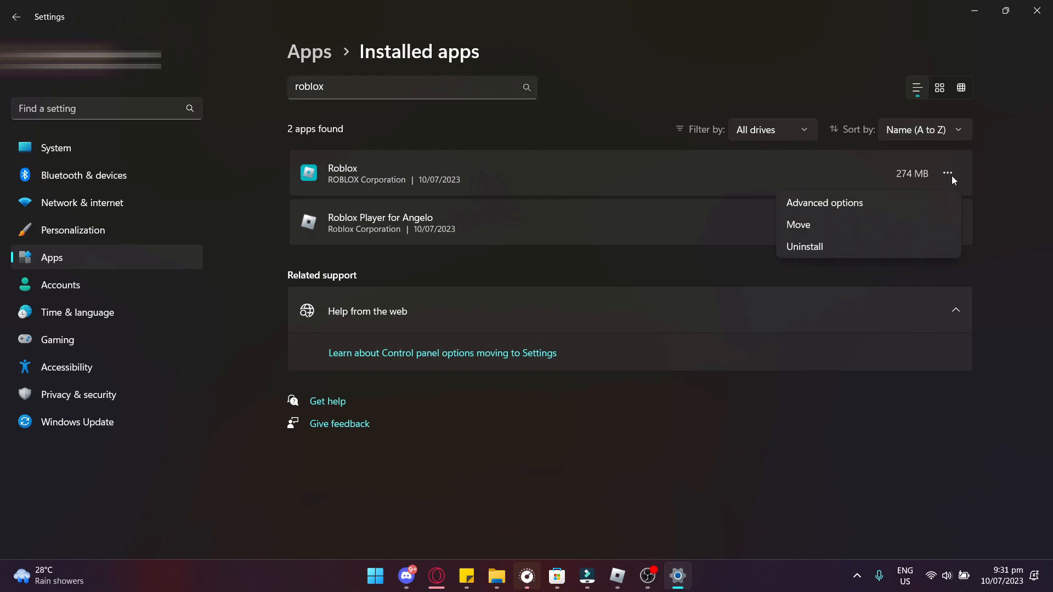
pyautogui.click(825, 203)
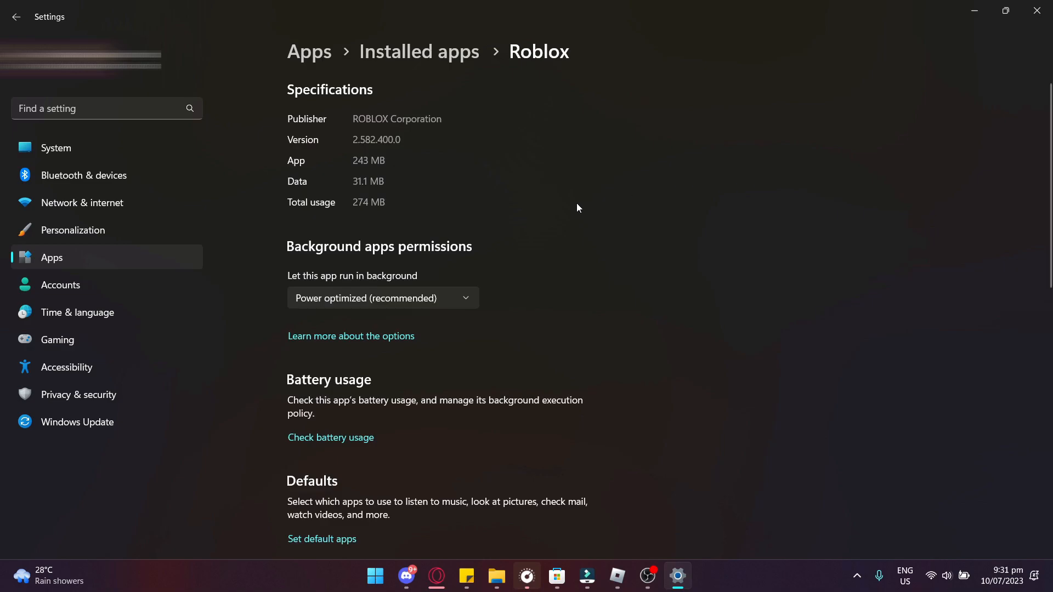
pyautogui.scroll(-3)
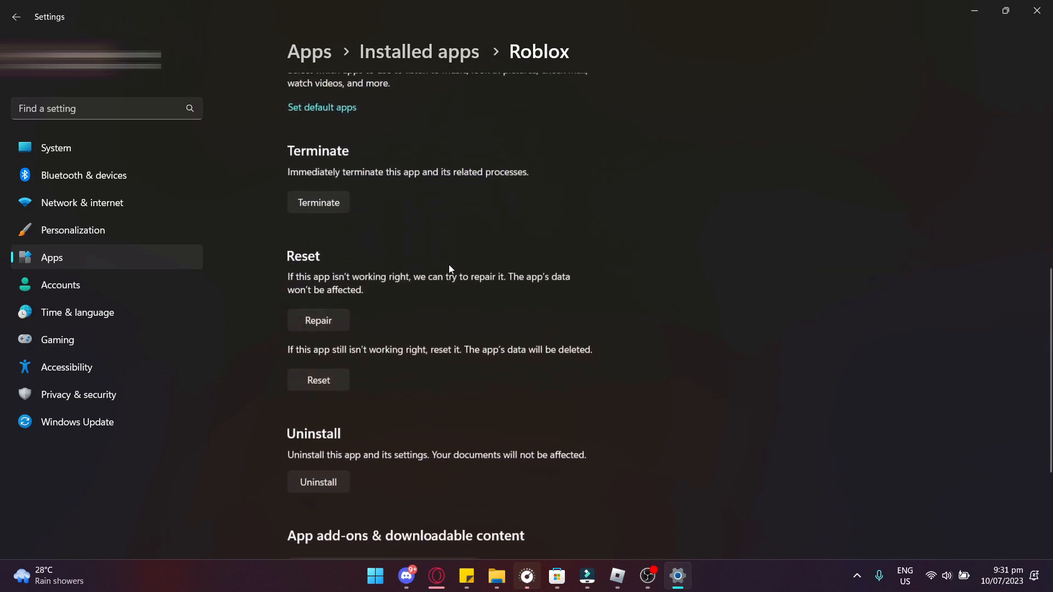
pyautogui.scroll(-3)
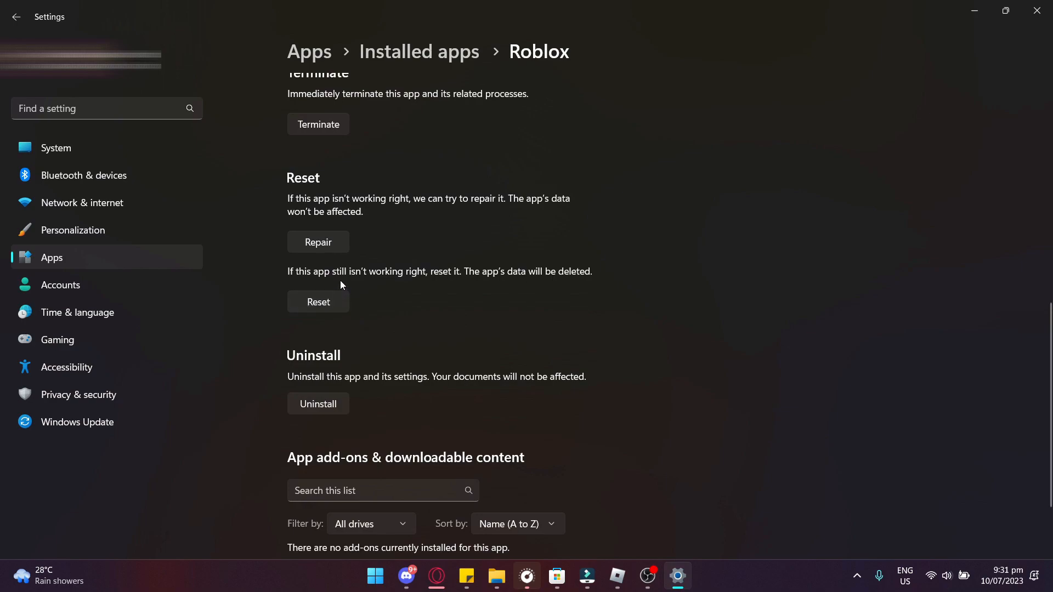
pyautogui.moveTo(414, 294)
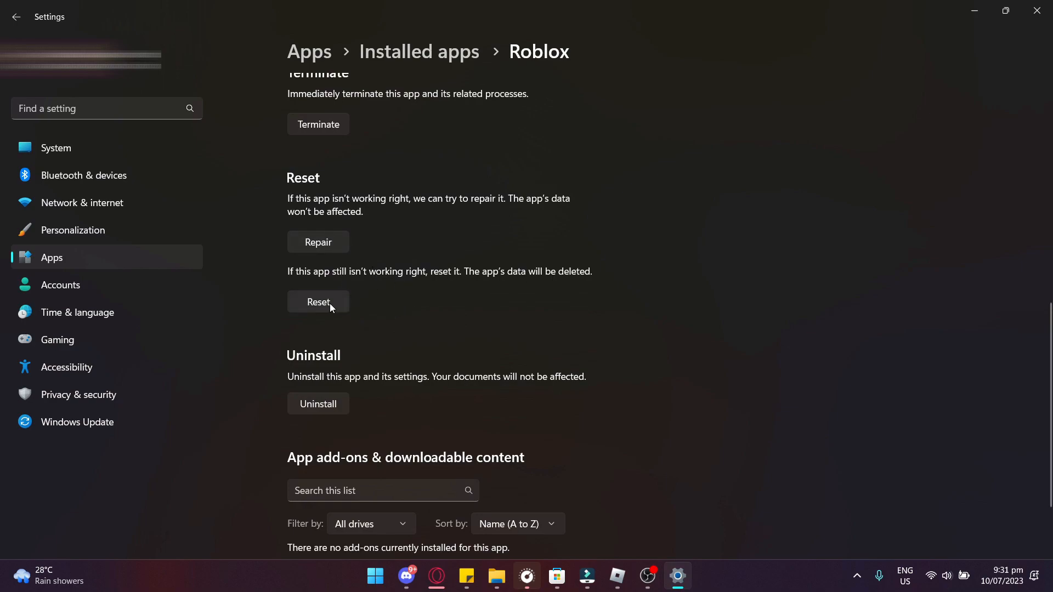
pyautogui.click(318, 302)
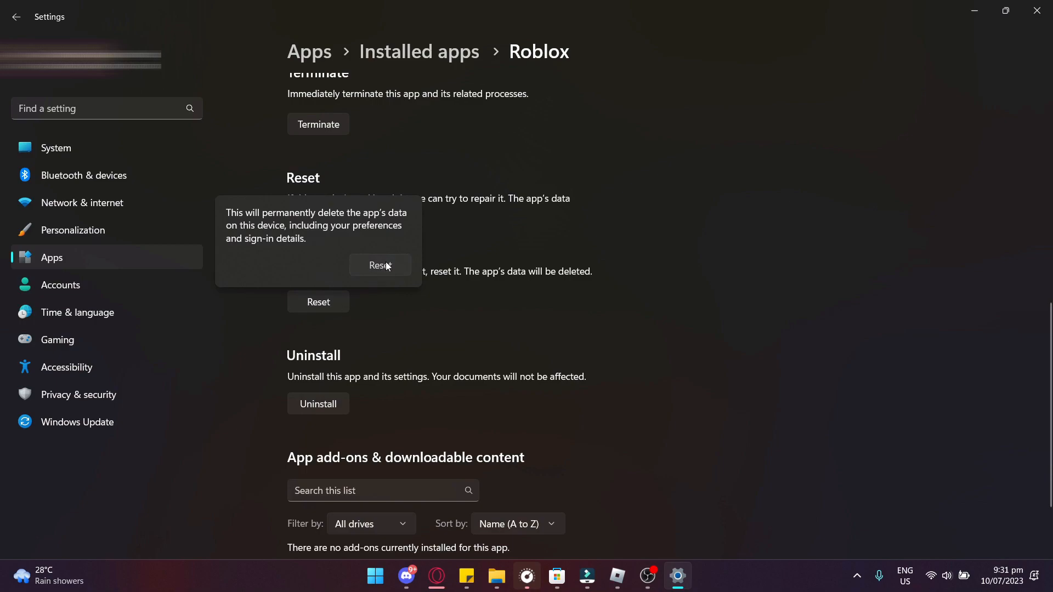
pyautogui.click(379, 265)
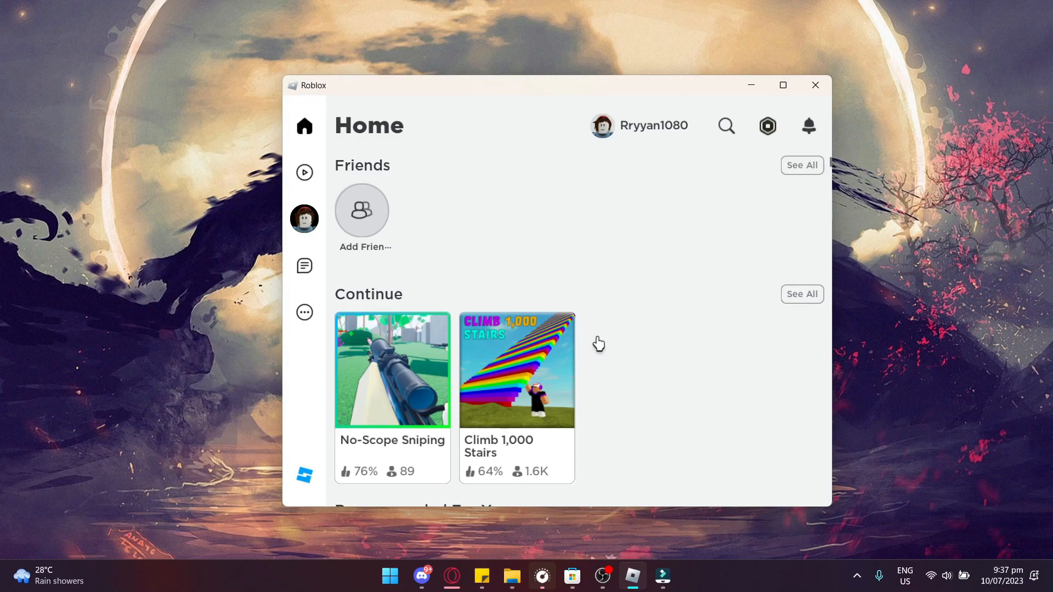
pyautogui.moveTo(393, 371)
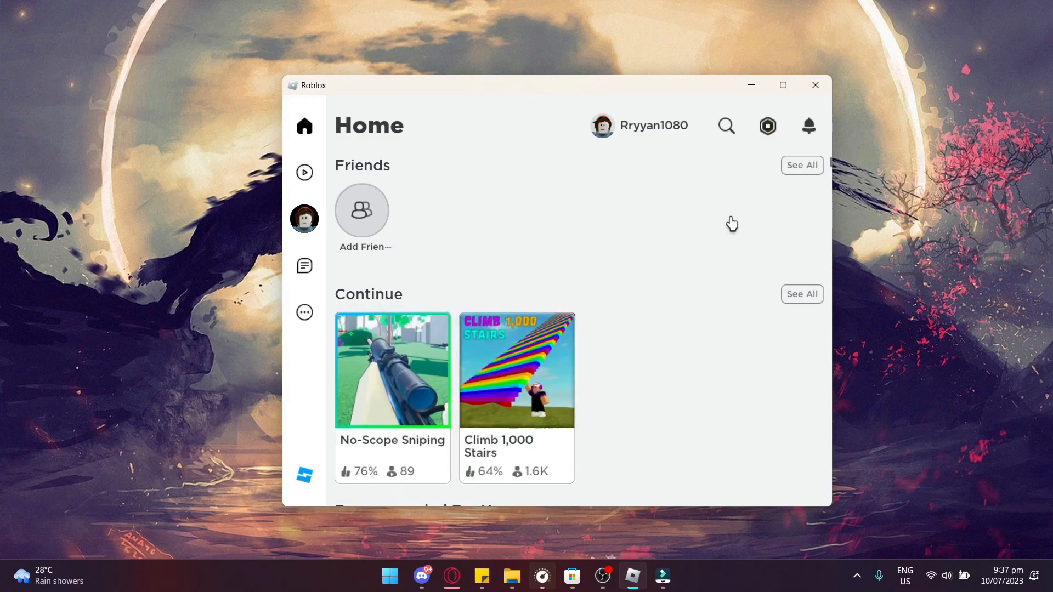
pyautogui.moveTo(816, 88)
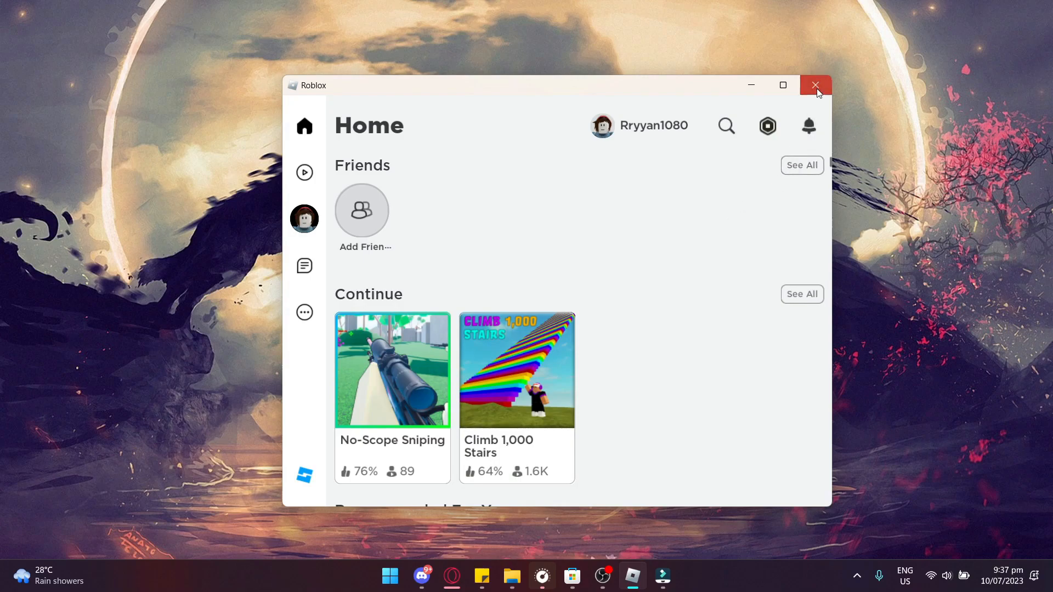
# Close the Roblox app window, leaving the desktop
pyautogui.click(815, 85)
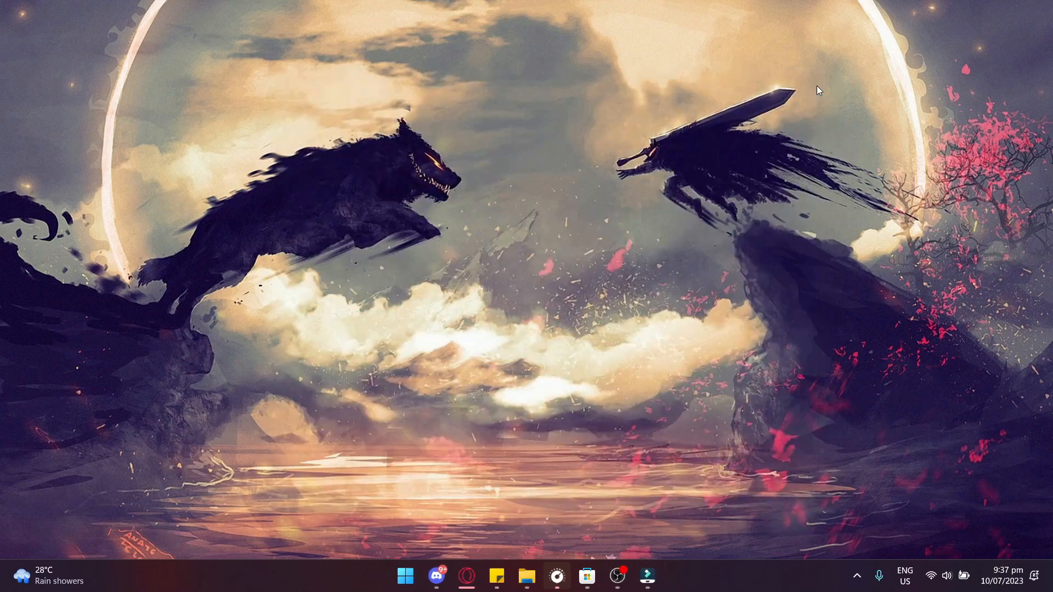
pyautogui.moveTo(613, 441)
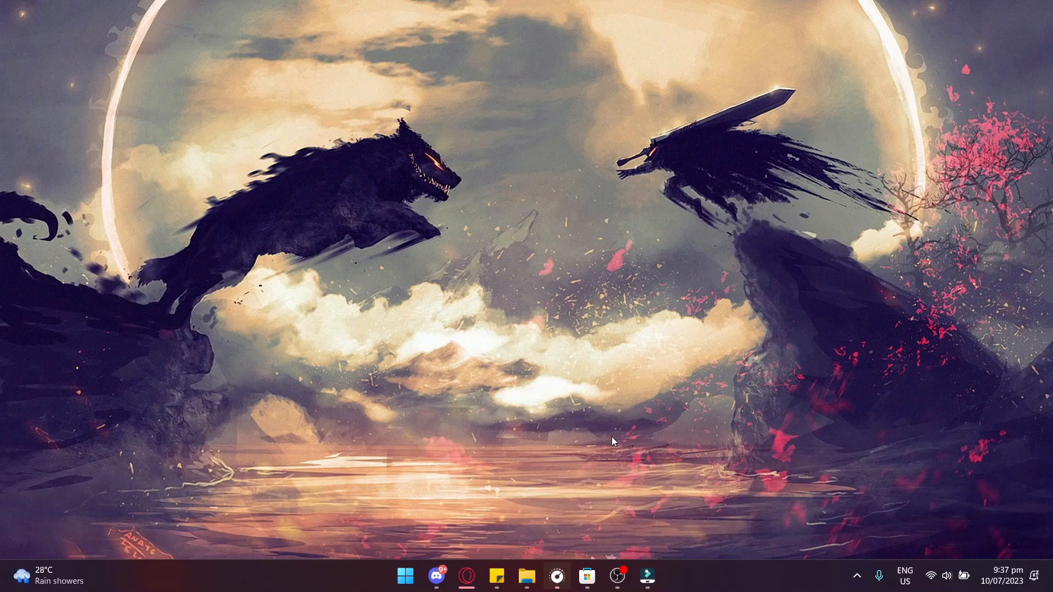
pyautogui.moveTo(569, 504)
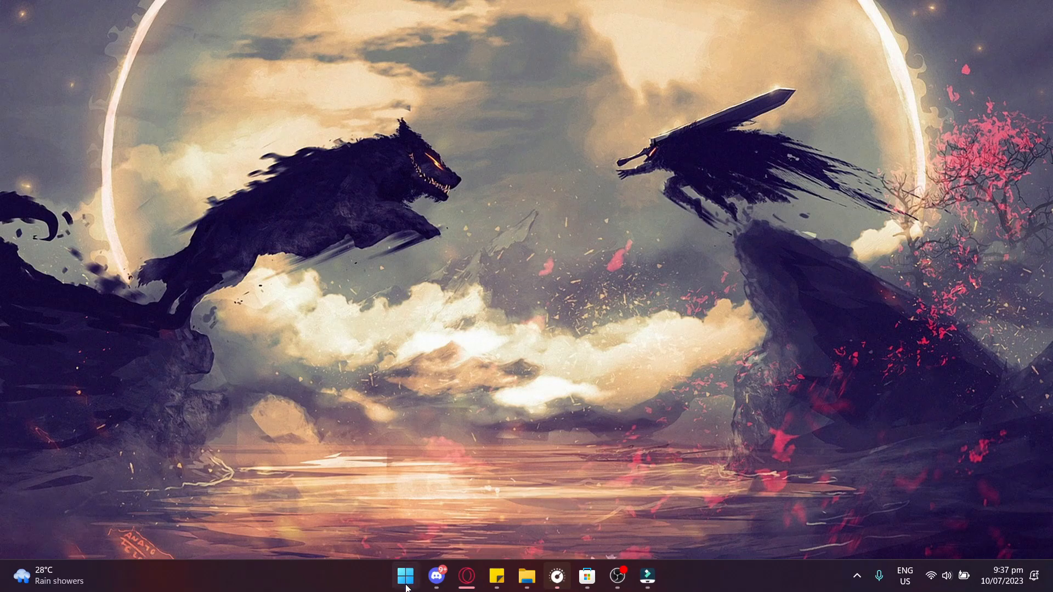
# Reopen Settings' Installed apps and filter the list by 'roblox' again
pyautogui.click(406, 576)
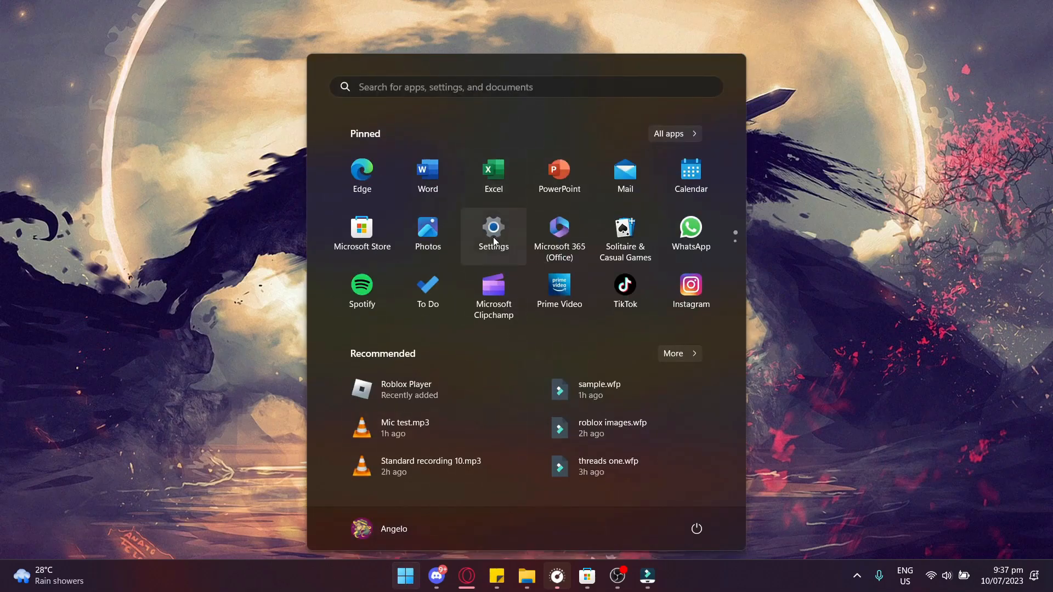
pyautogui.click(493, 227)
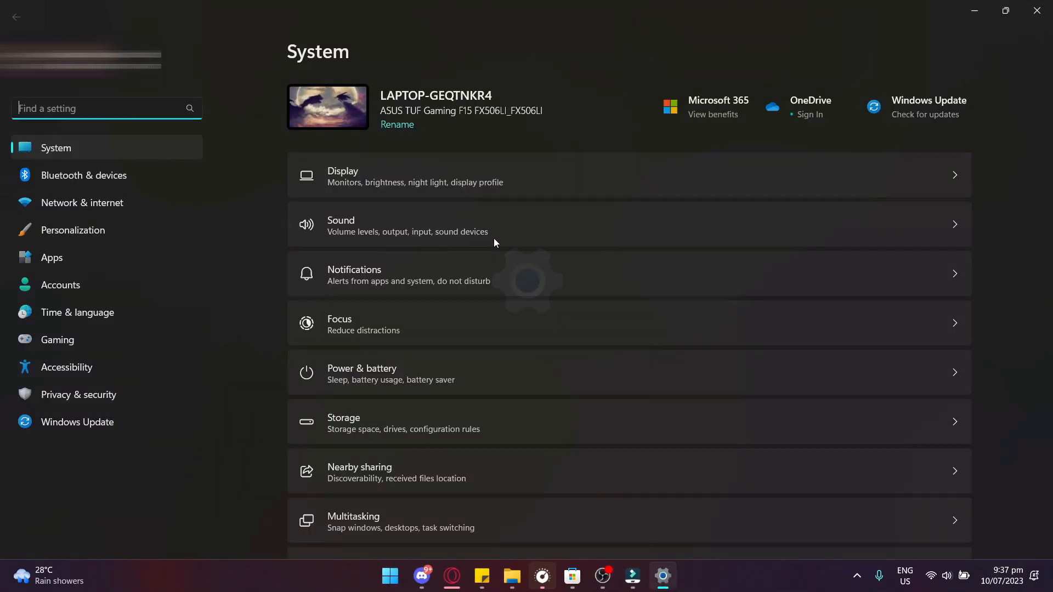
pyautogui.click(52, 257)
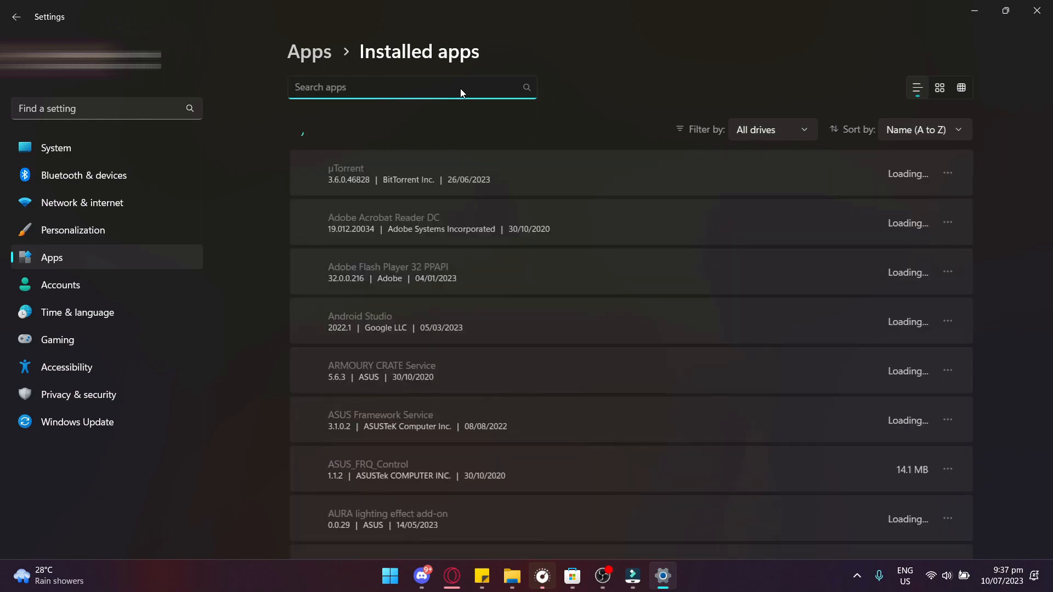
pyautogui.write('roblox')
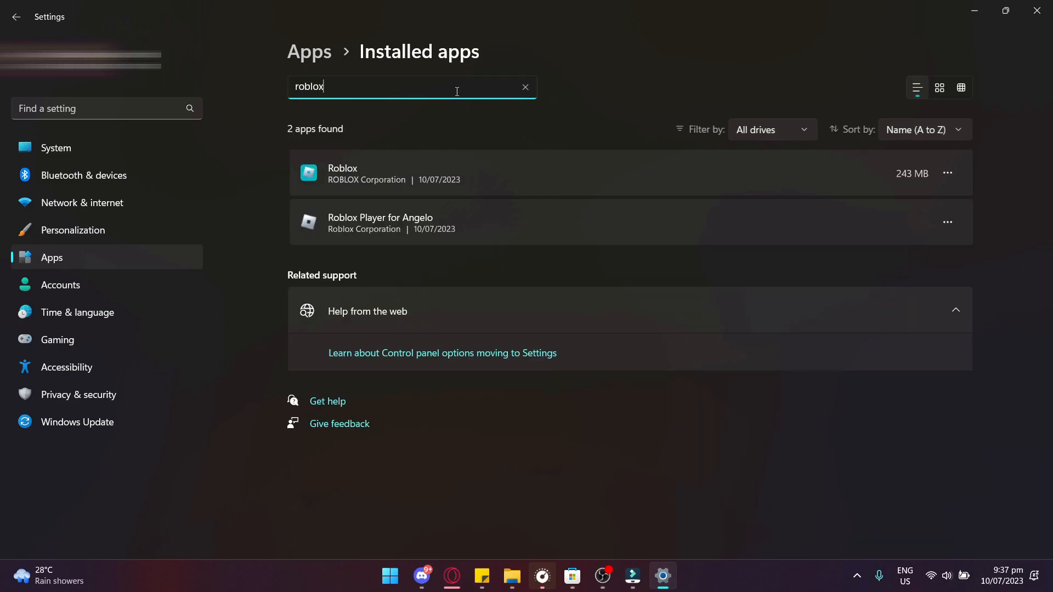
# Uninstall Roblox and the Roblox Player, dismissing Roblox's uninstall message
pyautogui.click(948, 174)
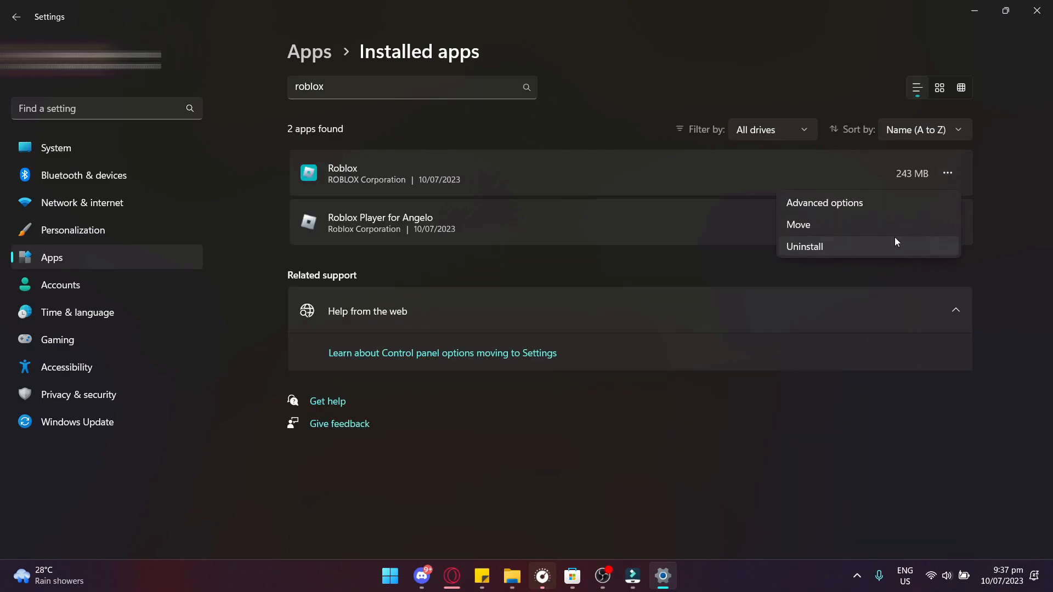
pyautogui.click(805, 247)
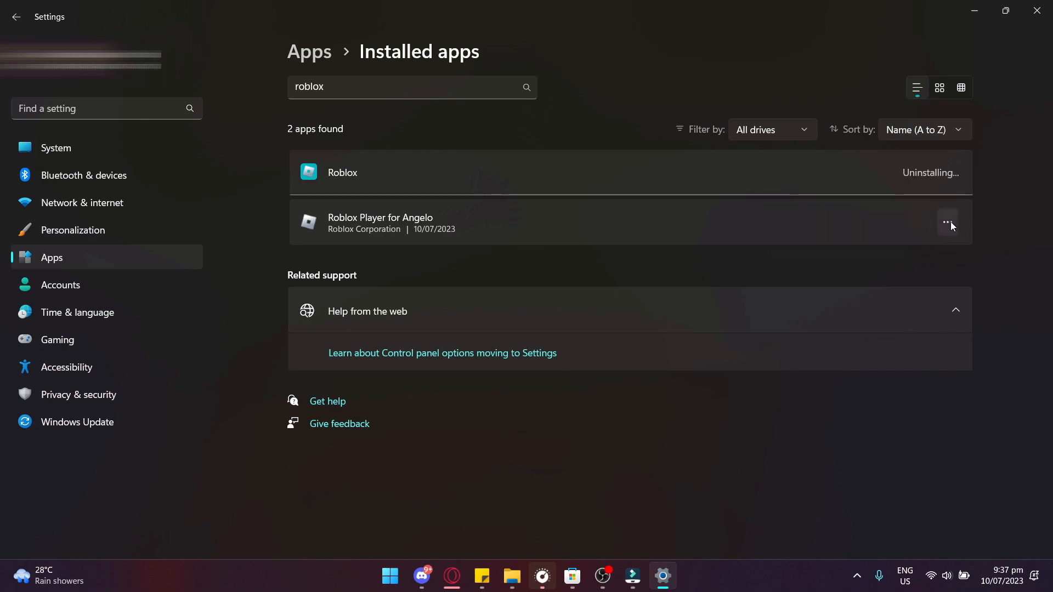
pyautogui.click(948, 222)
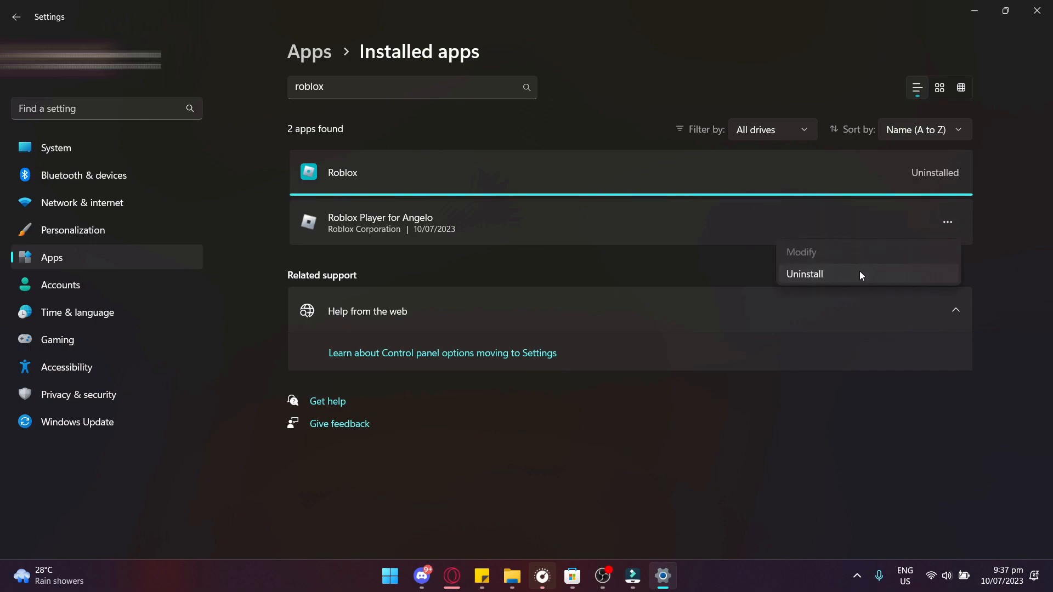
pyautogui.click(805, 274)
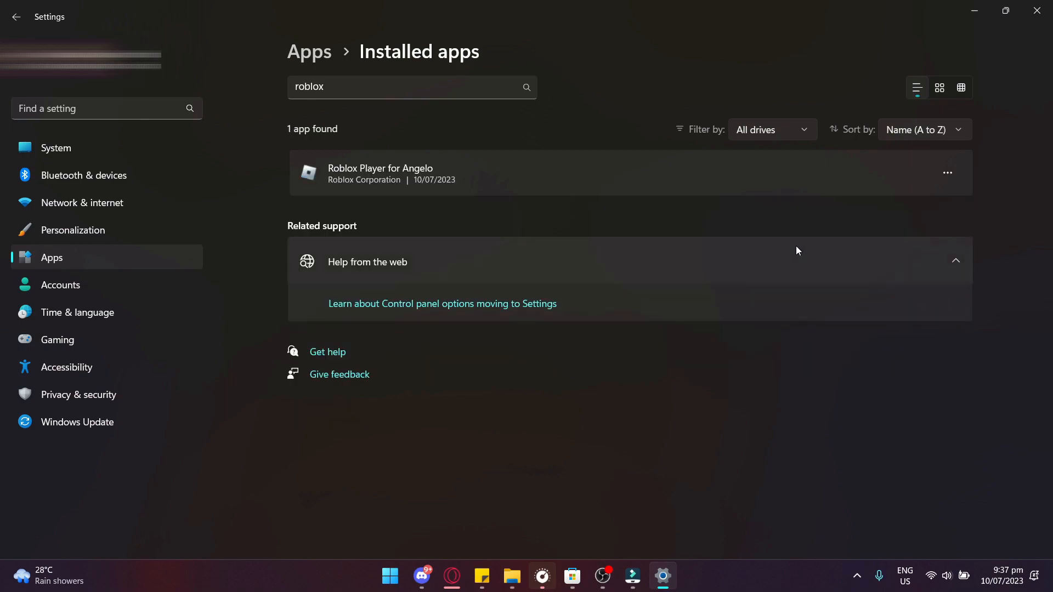
pyautogui.moveTo(733, 231)
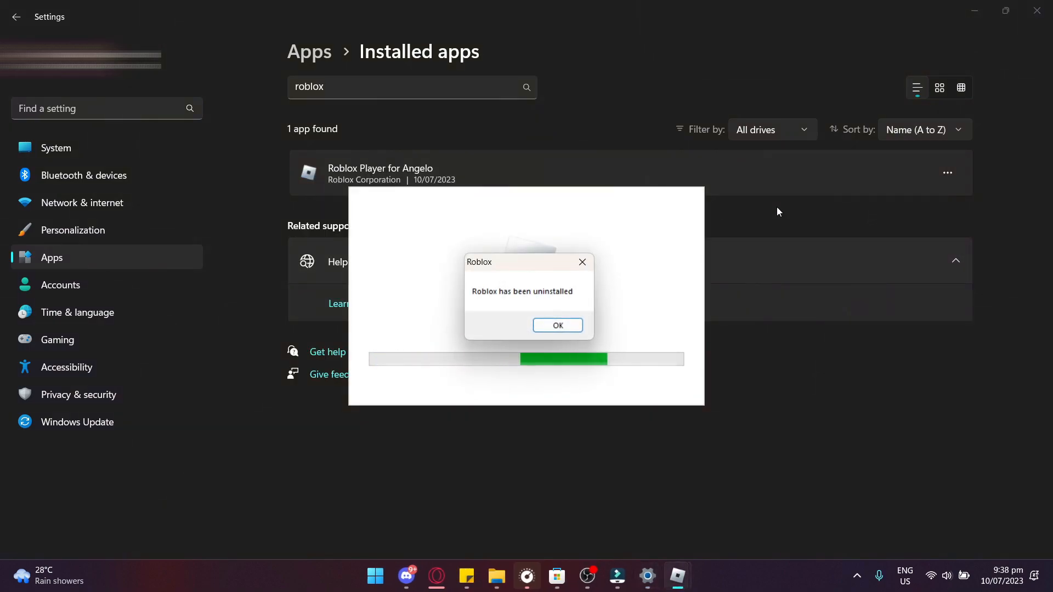
pyautogui.click(557, 325)
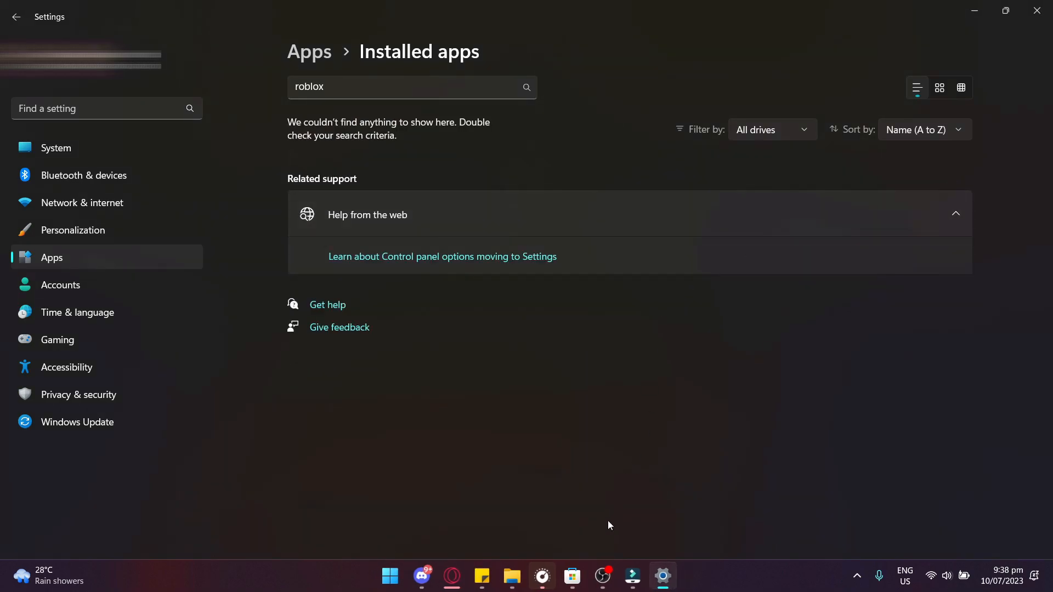
pyautogui.click(390, 575)
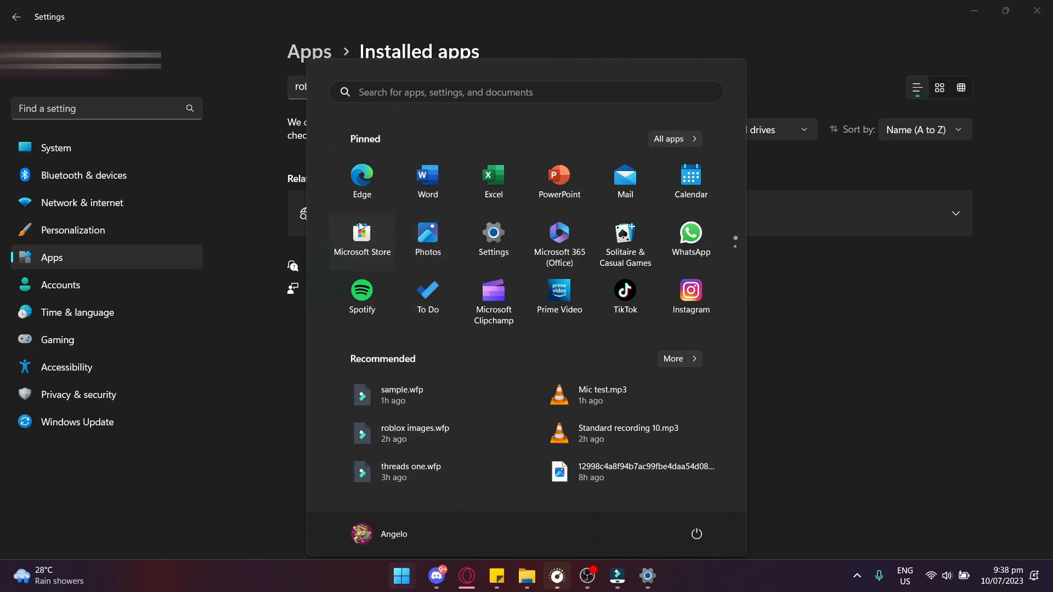
# Search Microsoft Store for 'roblox' and start installing the Roblox game
pyautogui.click(362, 233)
pyautogui.write('r')
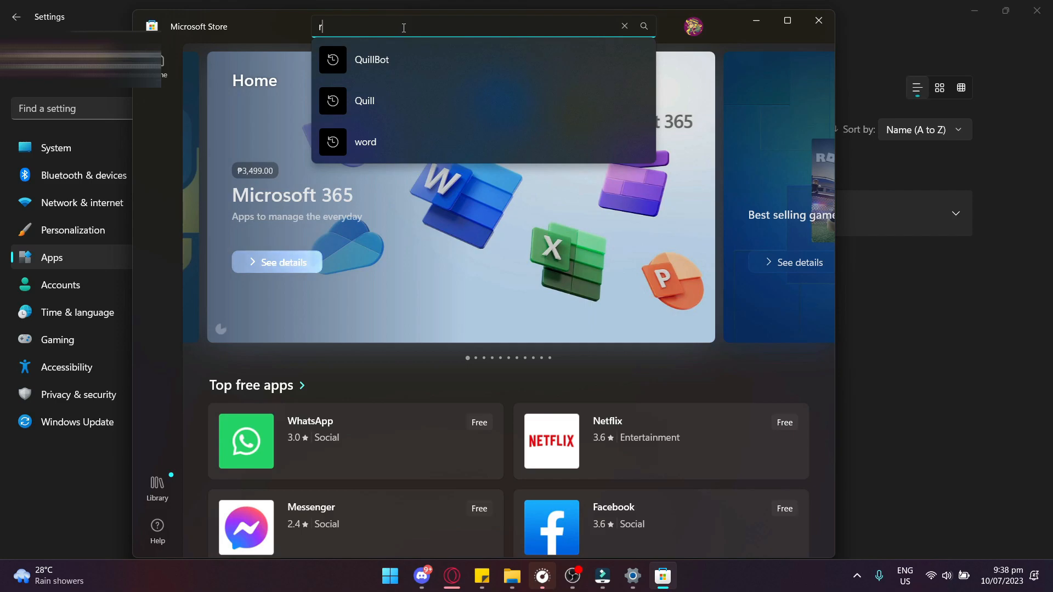
pyautogui.write('oblox')
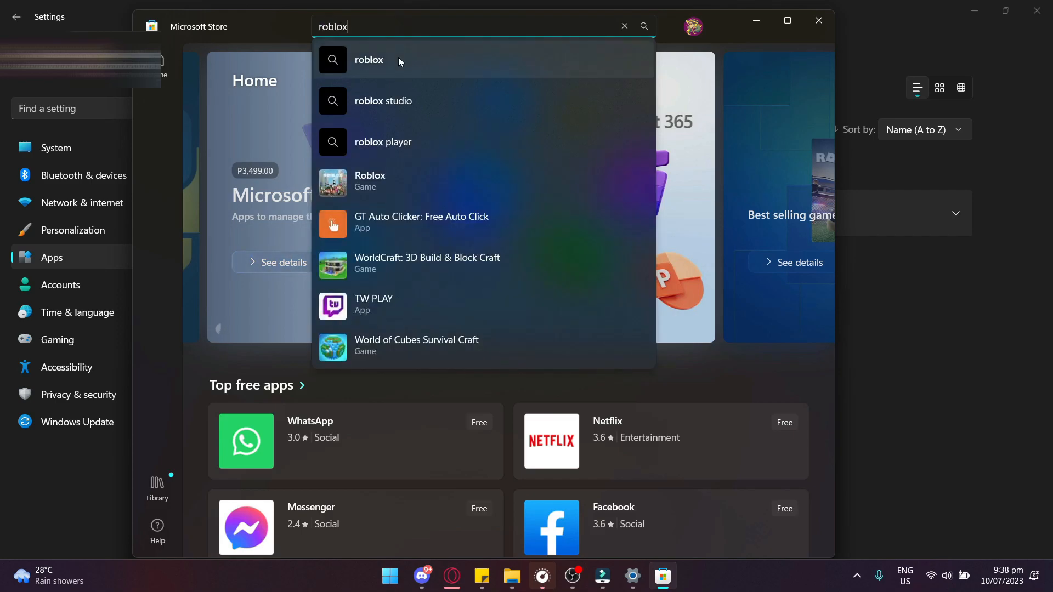
pyautogui.click(368, 59)
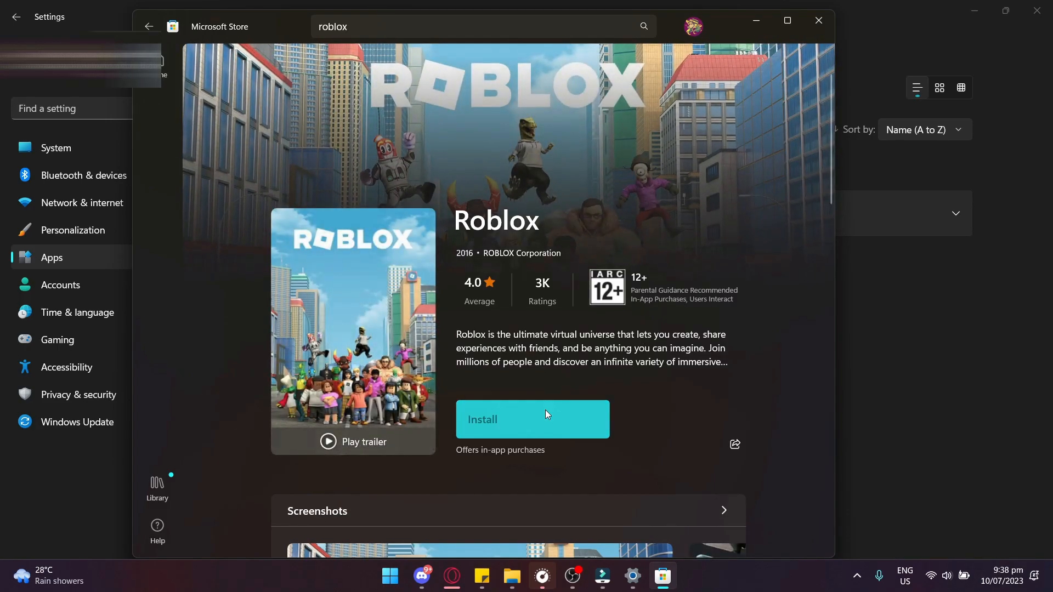
pyautogui.click(533, 419)
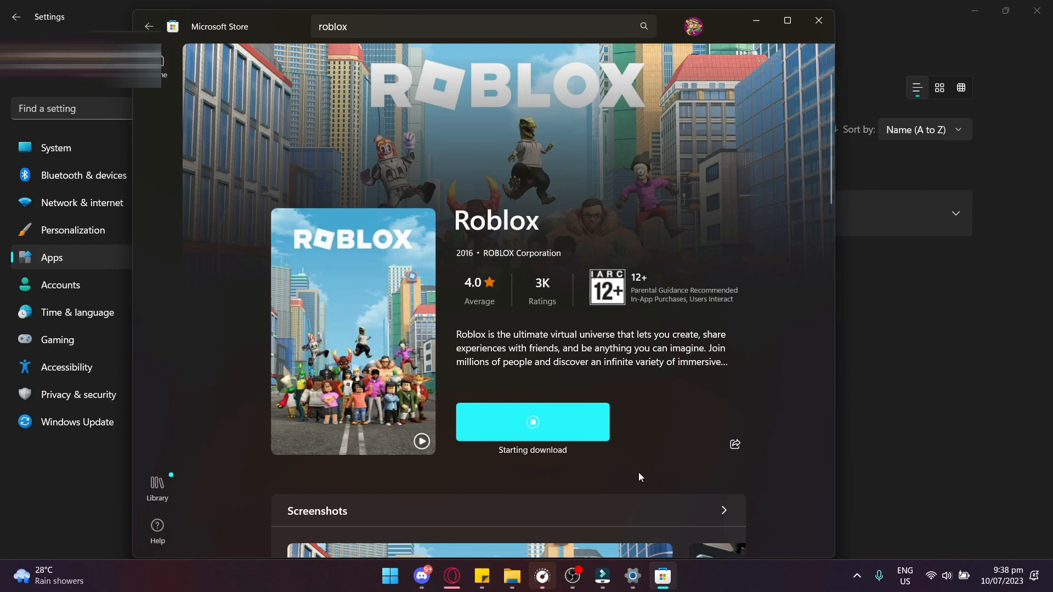
pyautogui.moveTo(573, 495)
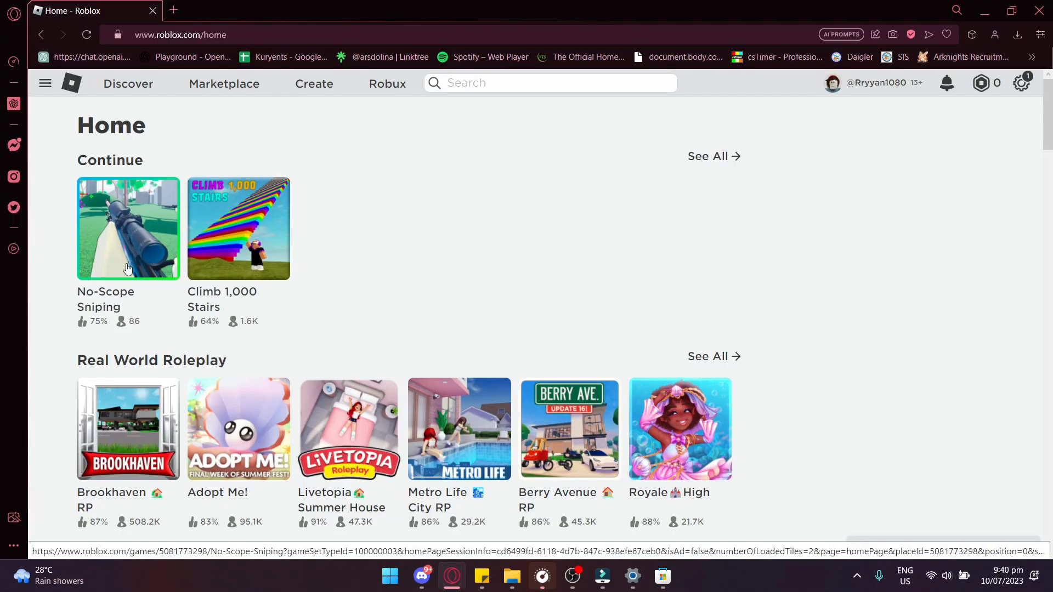
# Start playing No-Scope Sniping and download the Roblox installer
pyautogui.click(127, 229)
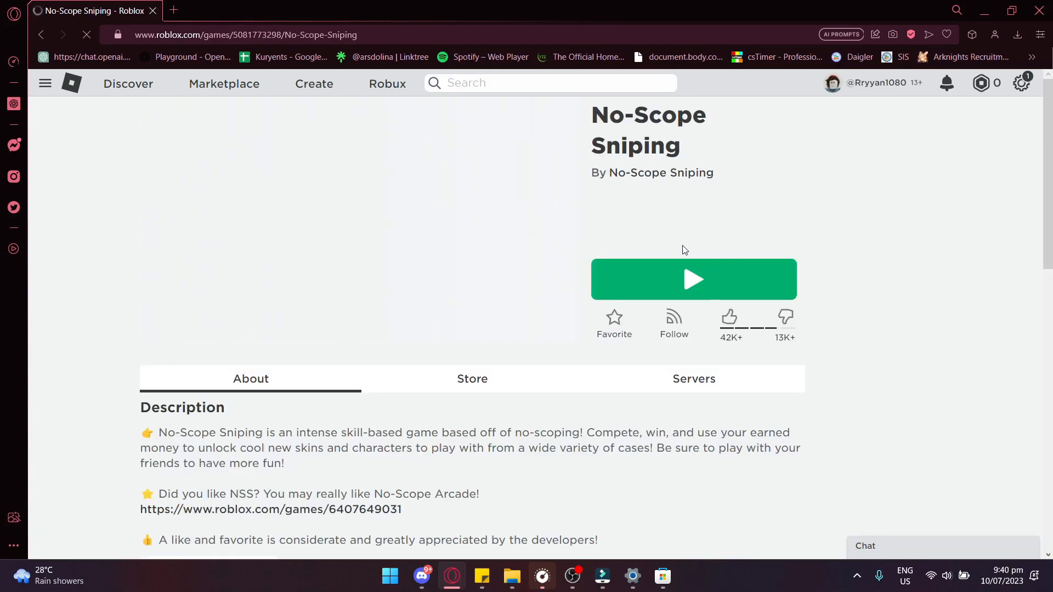
pyautogui.click(693, 280)
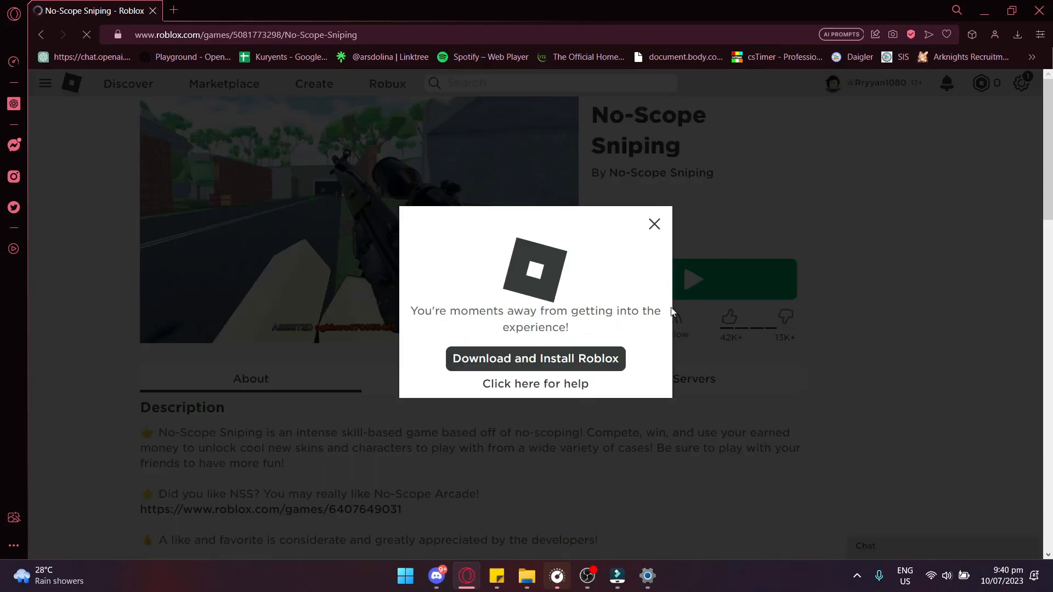
pyautogui.click(535, 358)
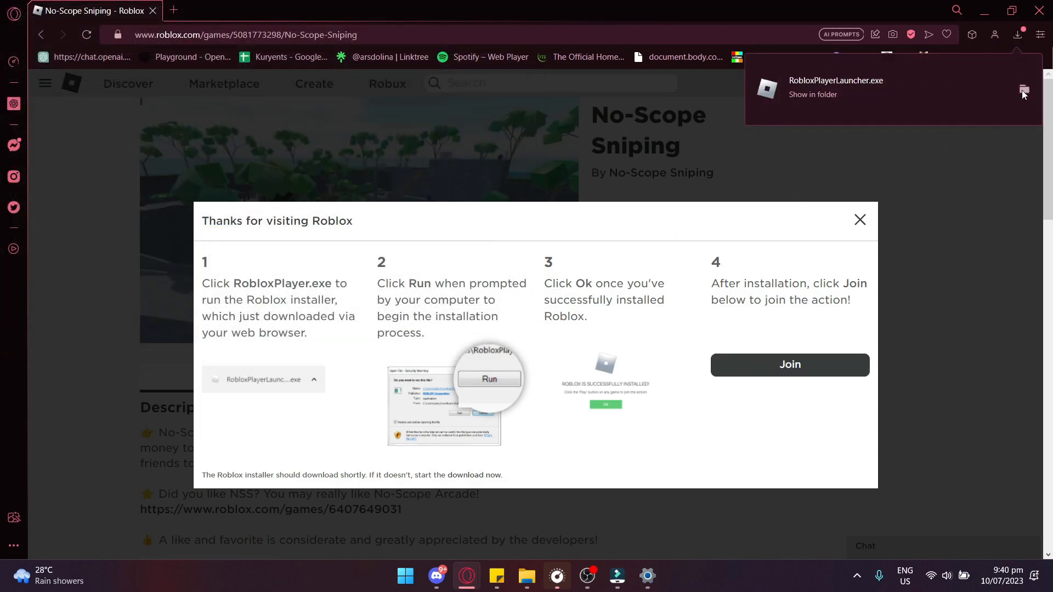
# Run RobloxPlayerLauncher.exe from the downloads folder and join the game
pyautogui.click(813, 94)
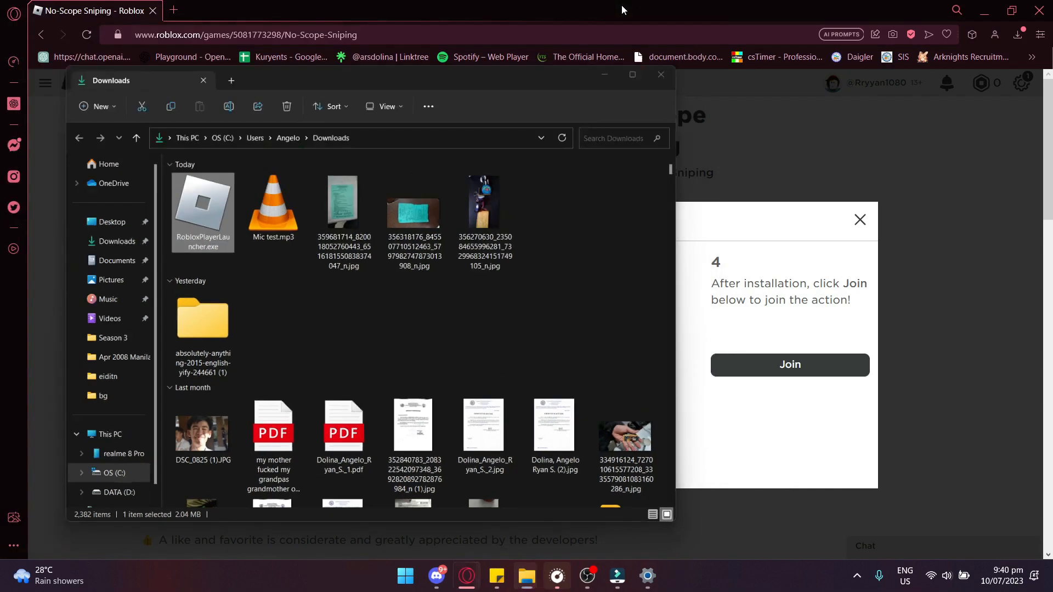
pyautogui.click(661, 74)
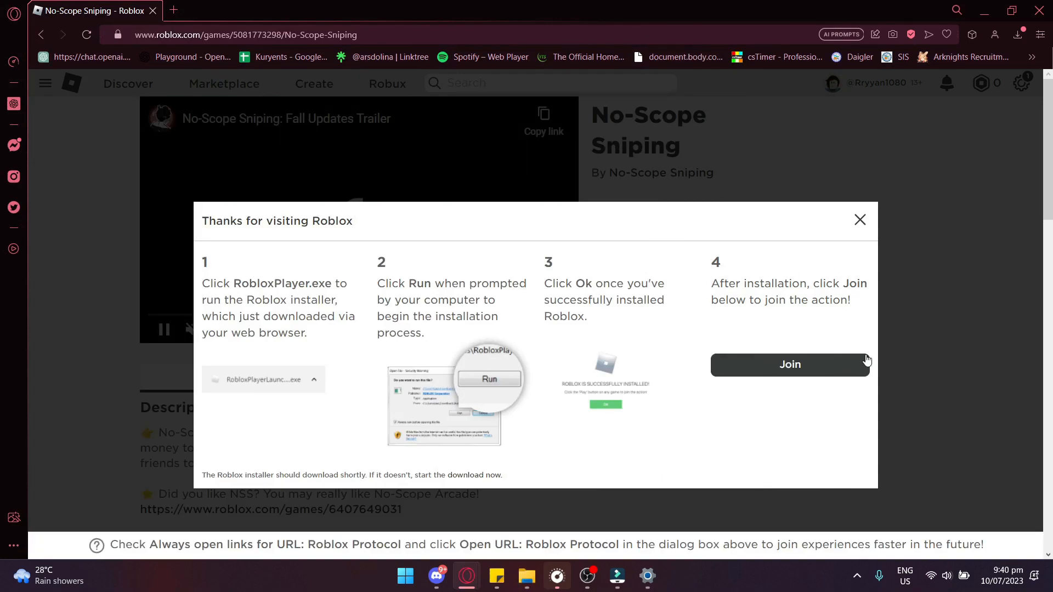
pyautogui.click(790, 365)
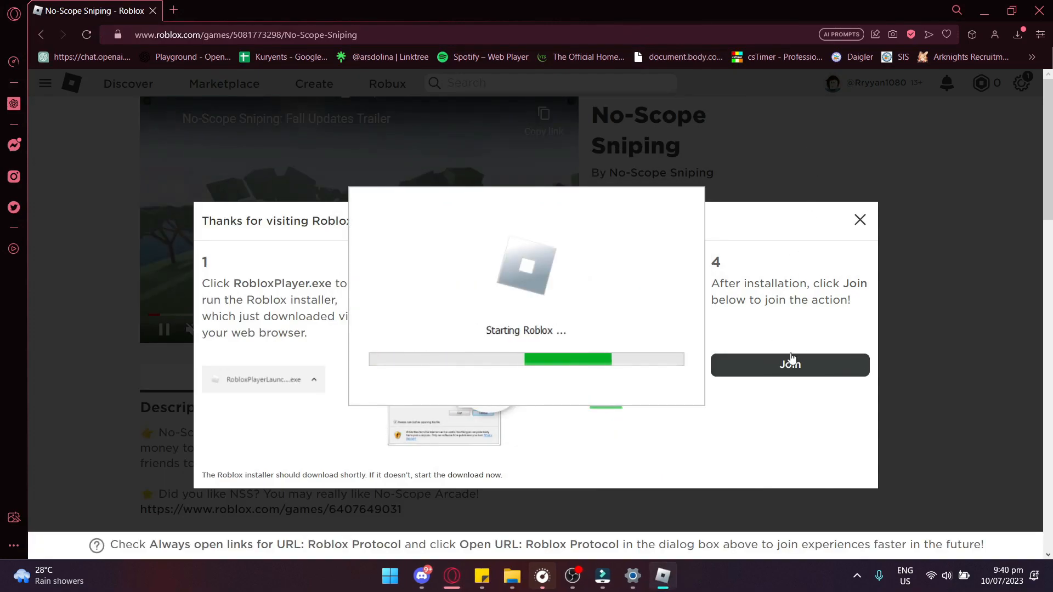
# Launch the newly added Roblox Player from Start's Recommended section
pyautogui.click(390, 577)
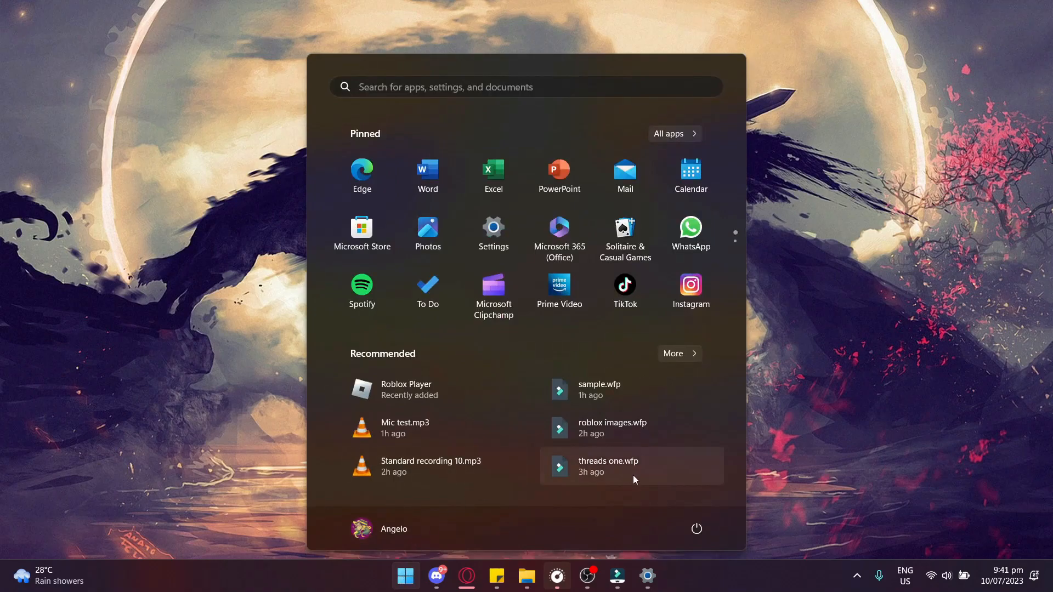
pyautogui.click(695, 529)
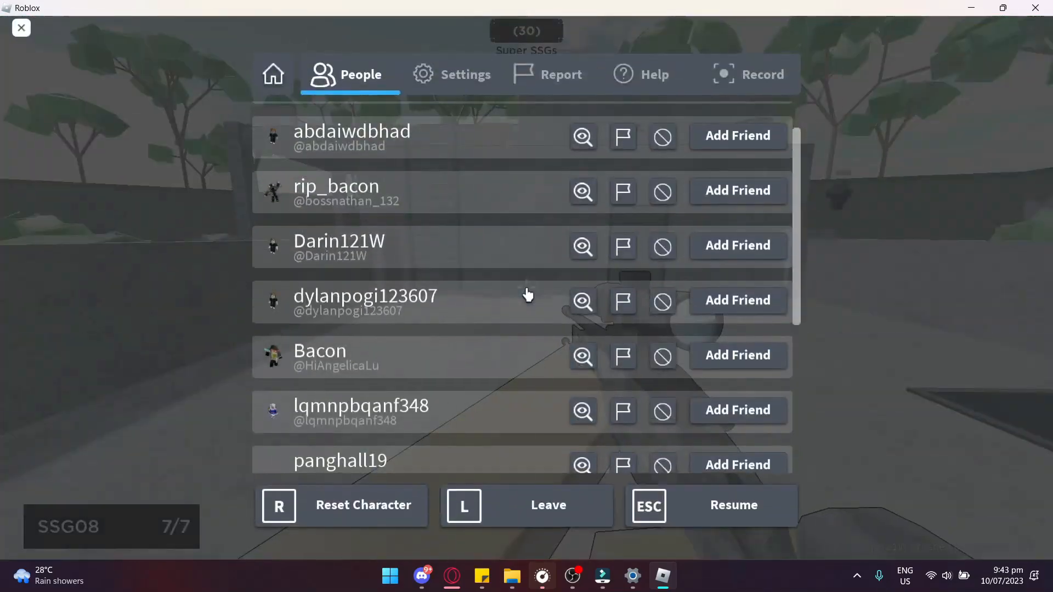
# Show the in-game menu's Settings options for camera, volume and graphics
pyautogui.click(465, 75)
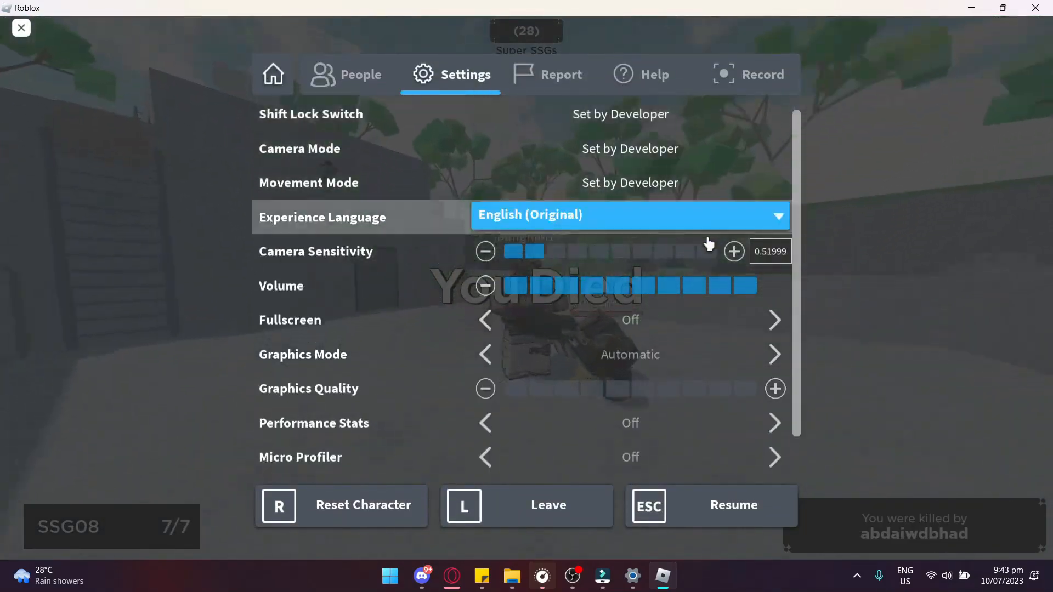